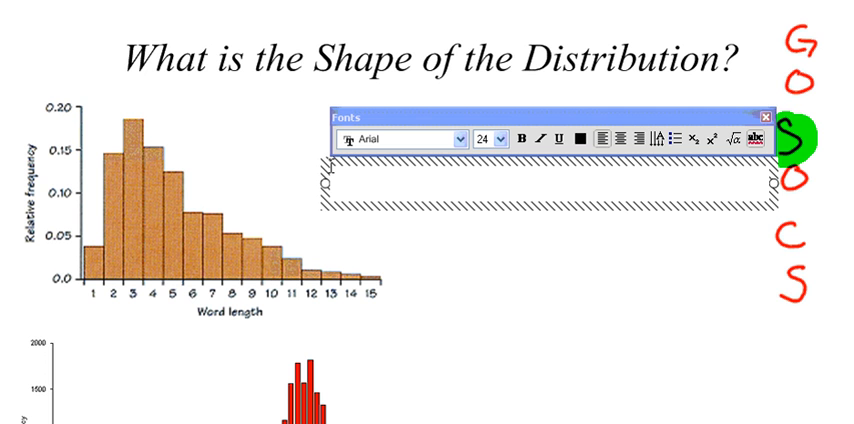
text(Skewed)
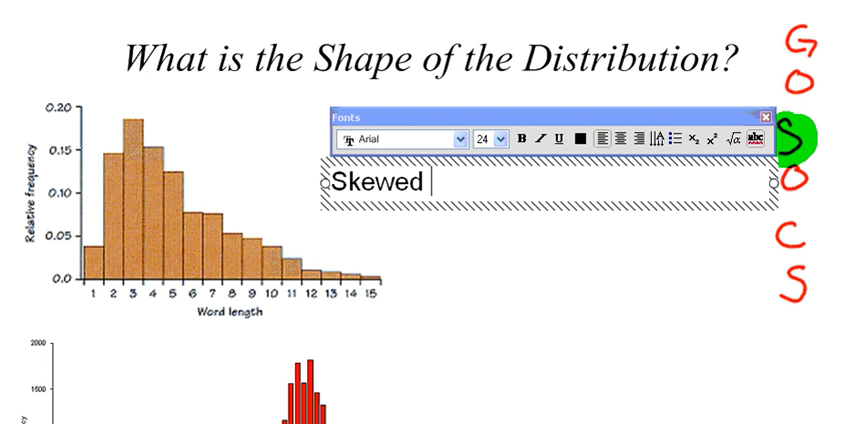
text(Right)
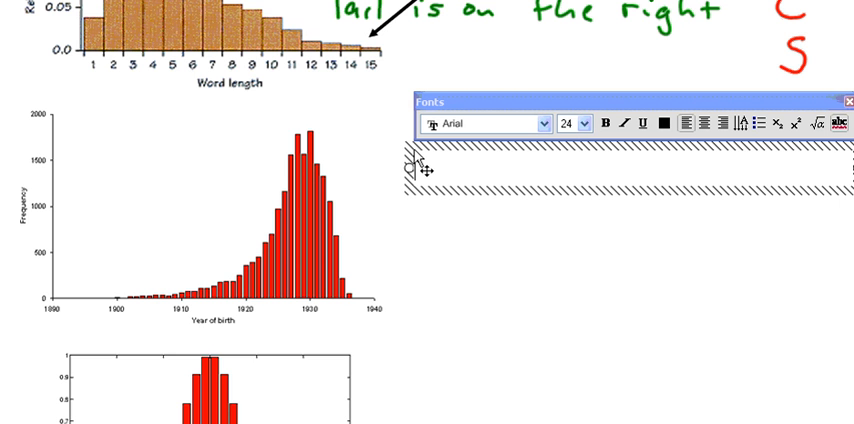
text(Ske)
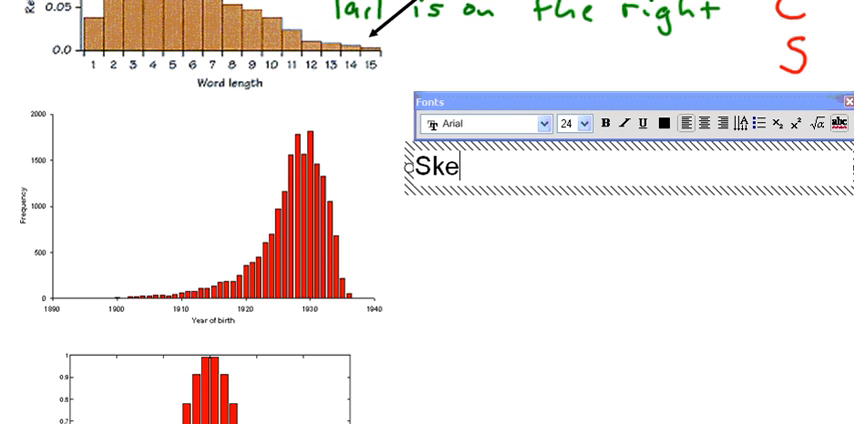
text(wed Left)
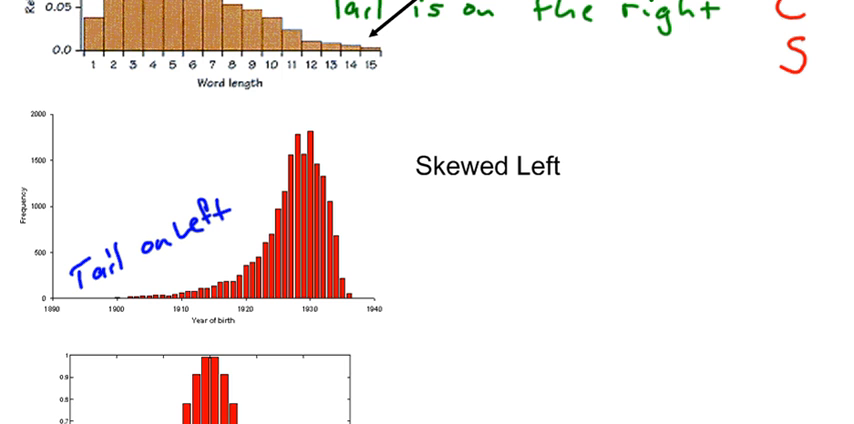
scroll(down, 3)
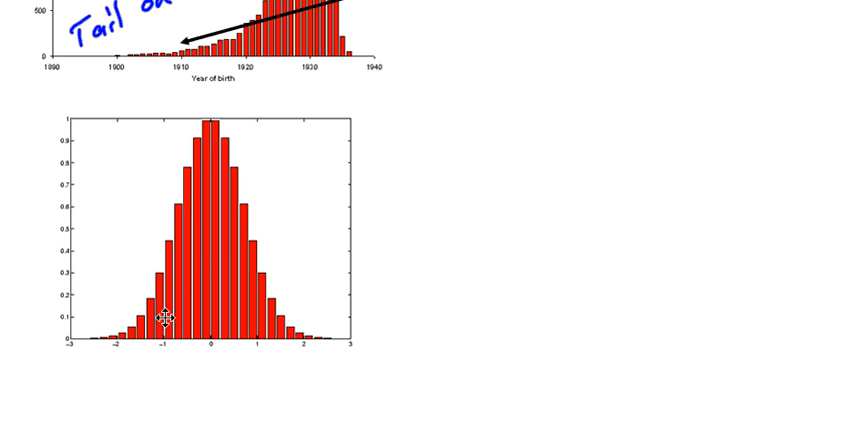
mouse_move(200, 137)
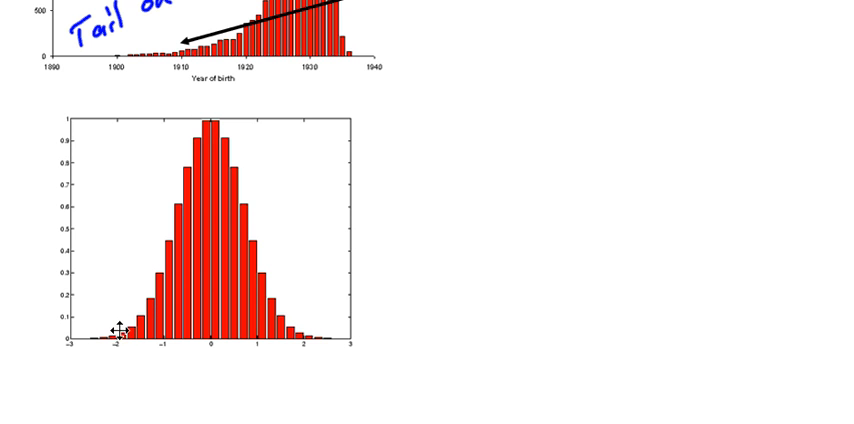
mouse_move(216, 133)
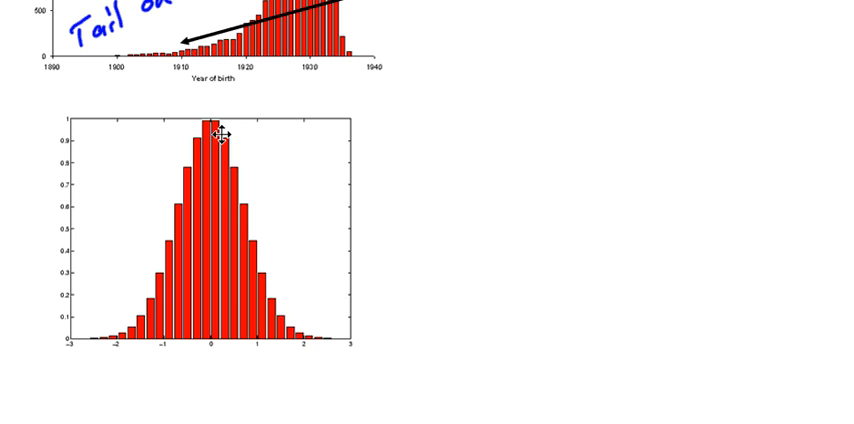
mouse_move(186, 237)
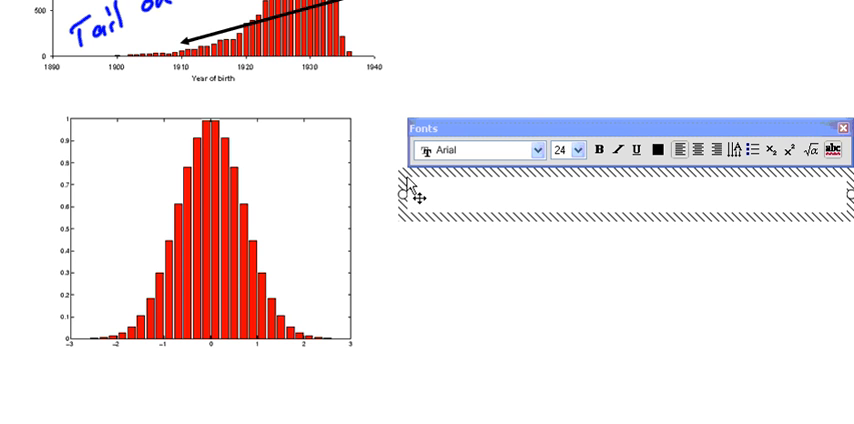
text(Norma)
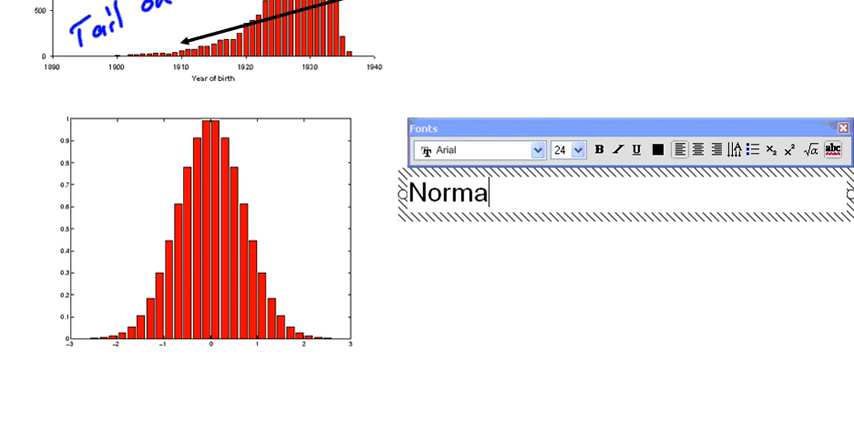
text(l Shaped)
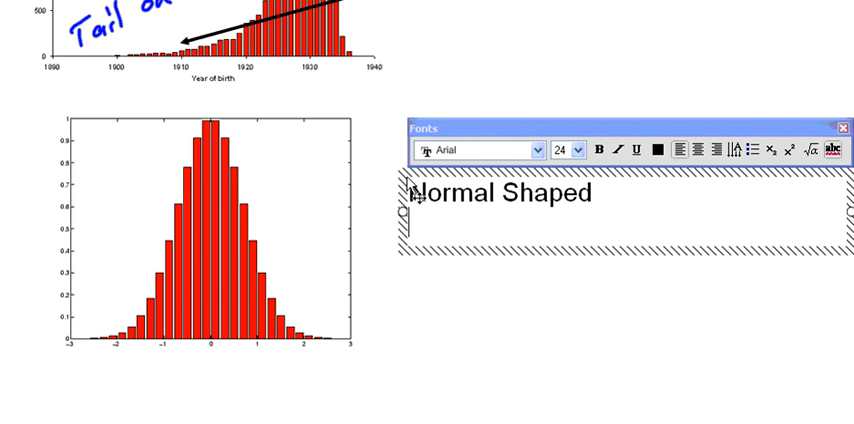
text(or)
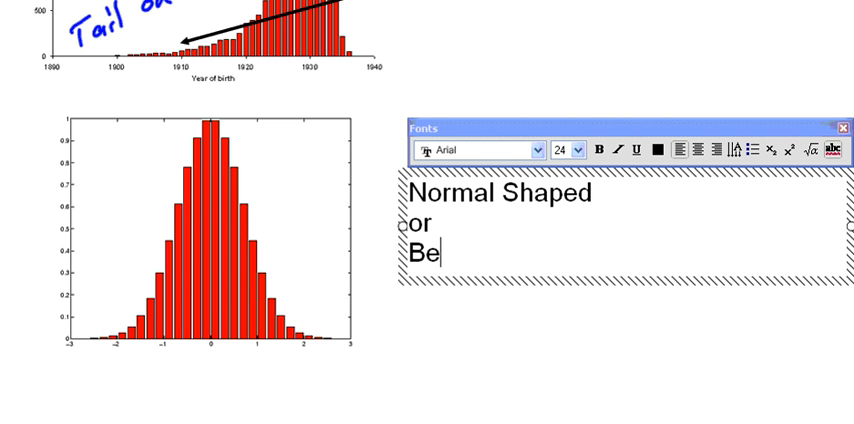
text(ll Shaped)
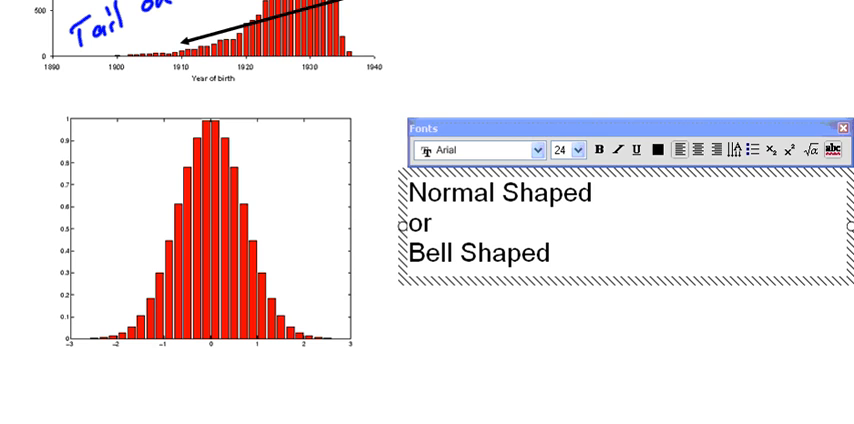